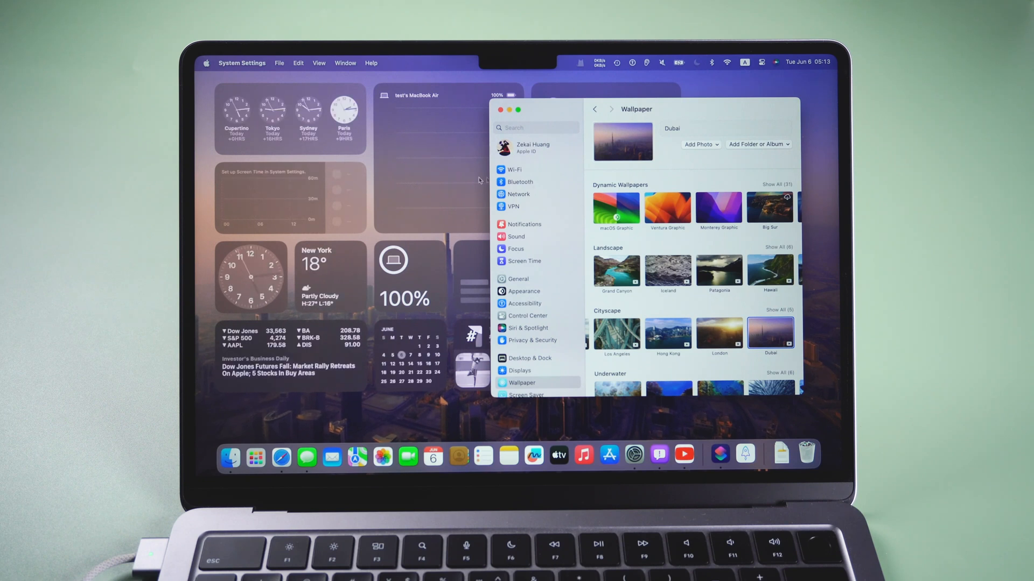
- Show About This Mac from the Apple menu to see chip, memory and macOS version
left_click(206, 62)
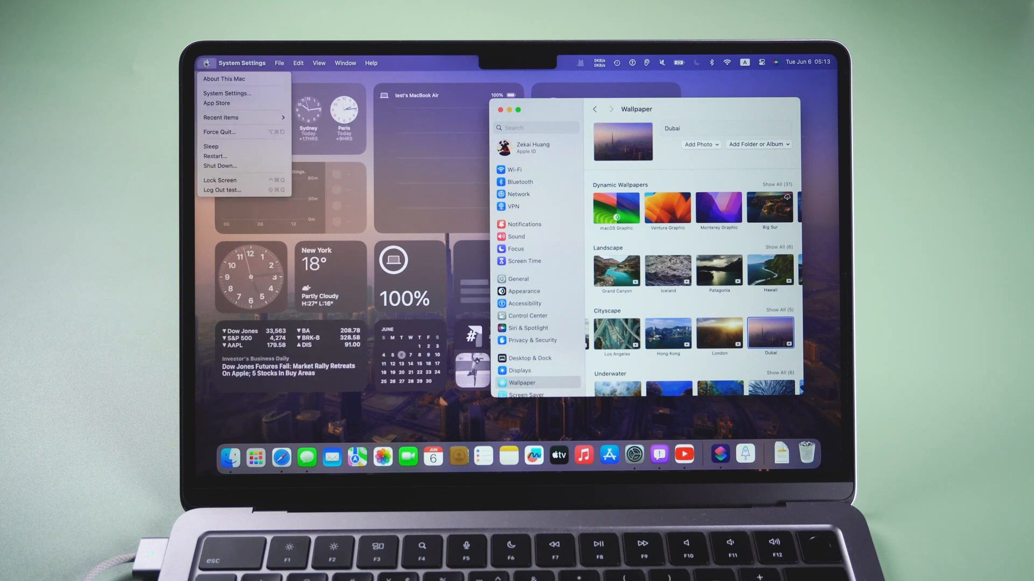
left_click(224, 79)
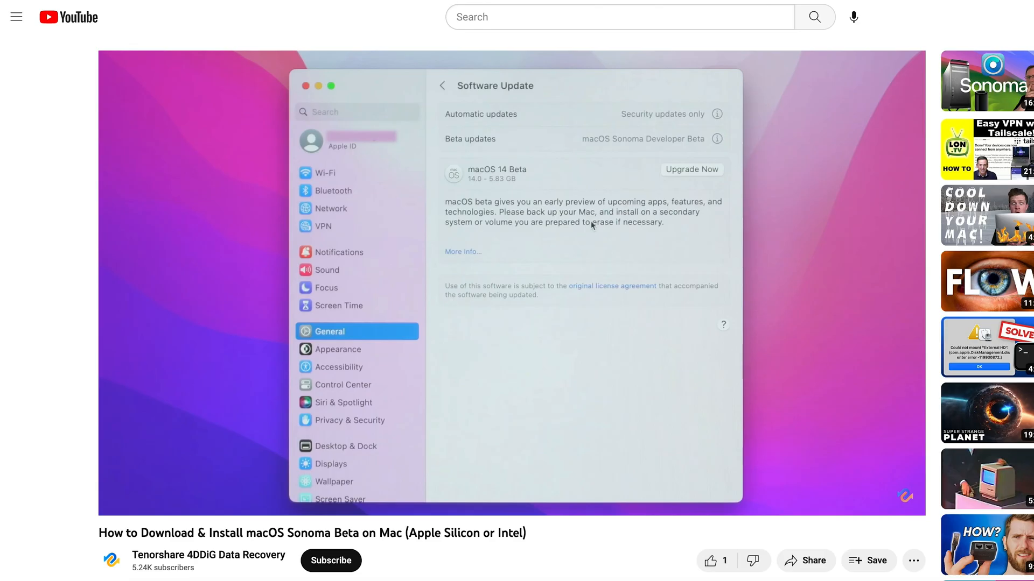
mouse_move(709, 195)
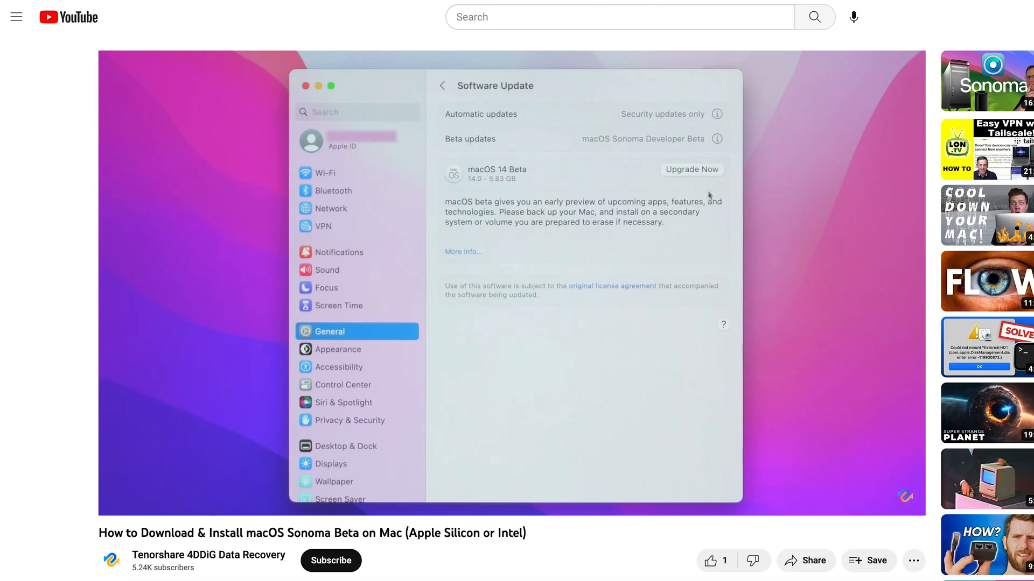
- Play the Sonoma beta install tutorial and scroll down until the license agreement shows
left_click(692, 169)
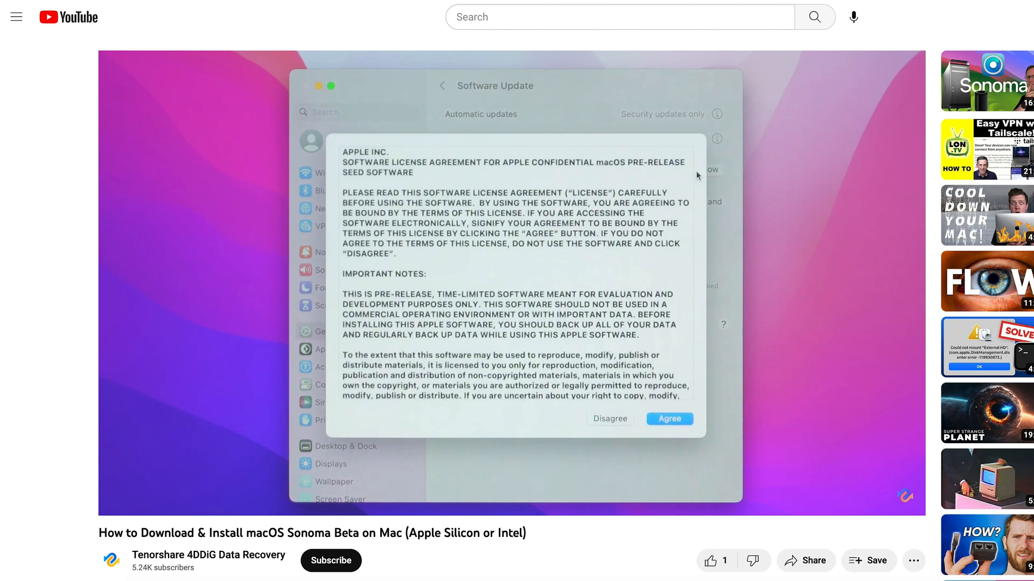
scroll("down", 3)
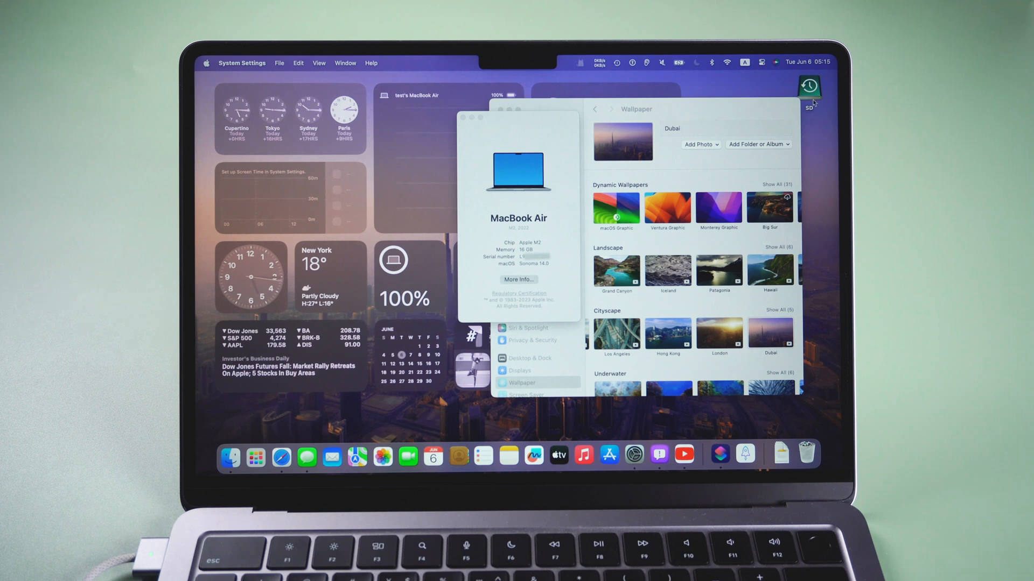
- Restart the Mac from the Apple menu and confirm restarting now
left_click(207, 62)
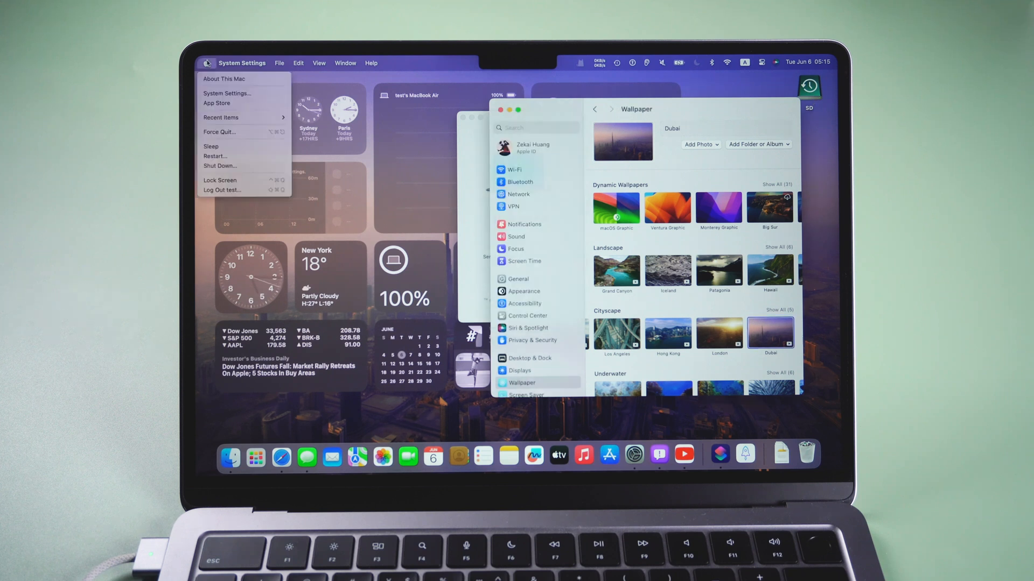
mouse_move(221, 118)
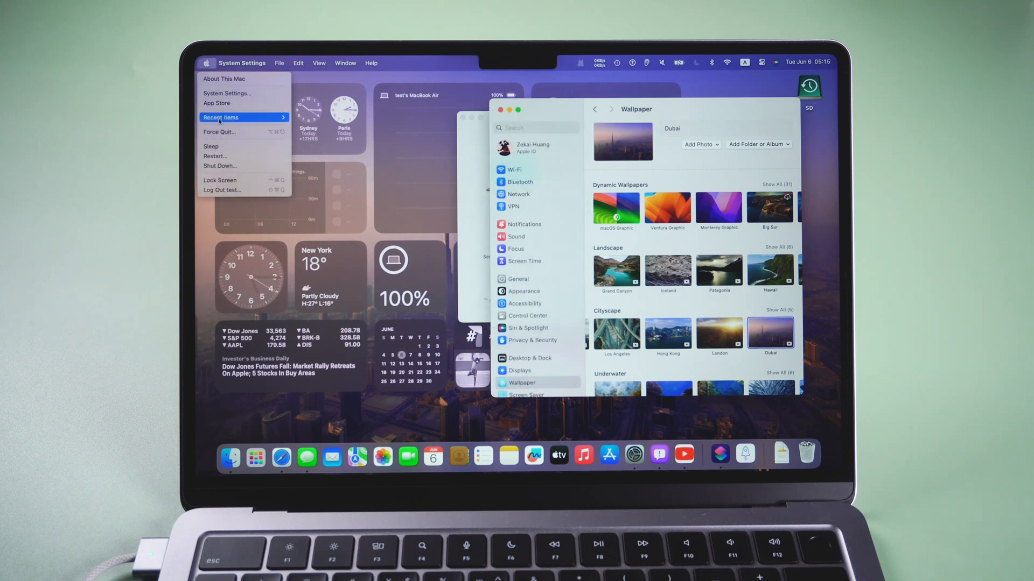
left_click(215, 156)
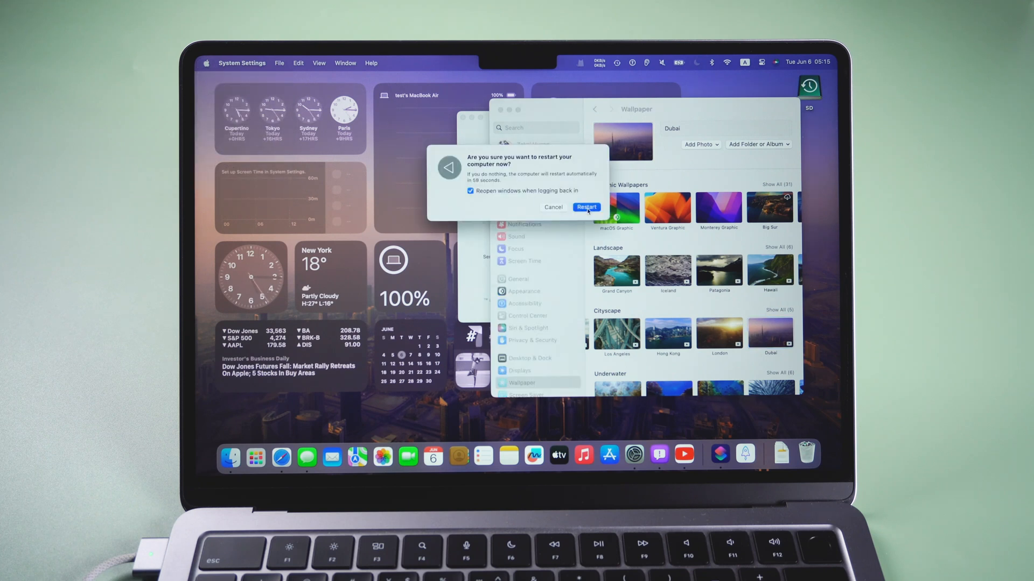
left_click(586, 206)
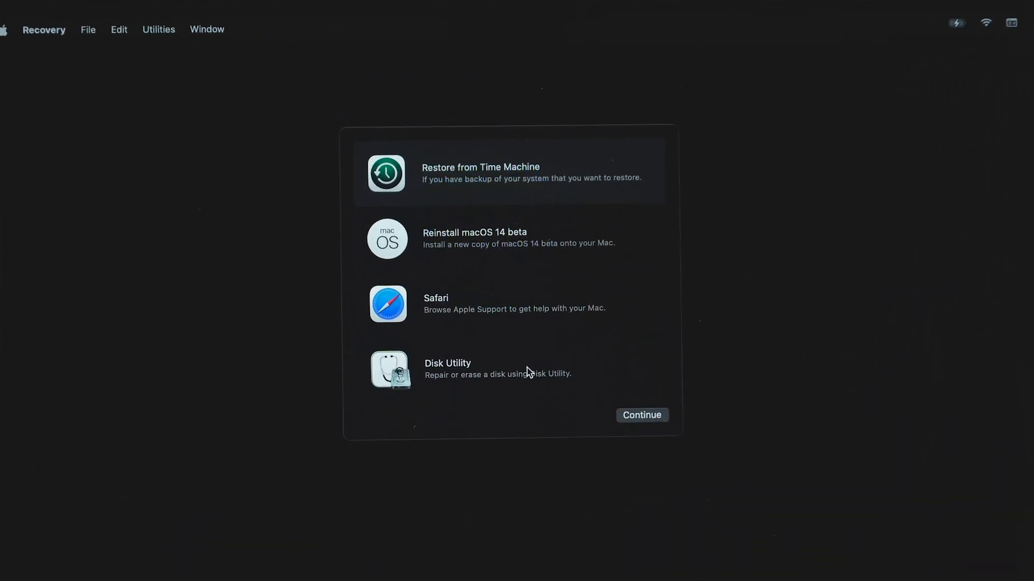
- In Recovery, choose Disk Utility and continue into it
left_click(515, 369)
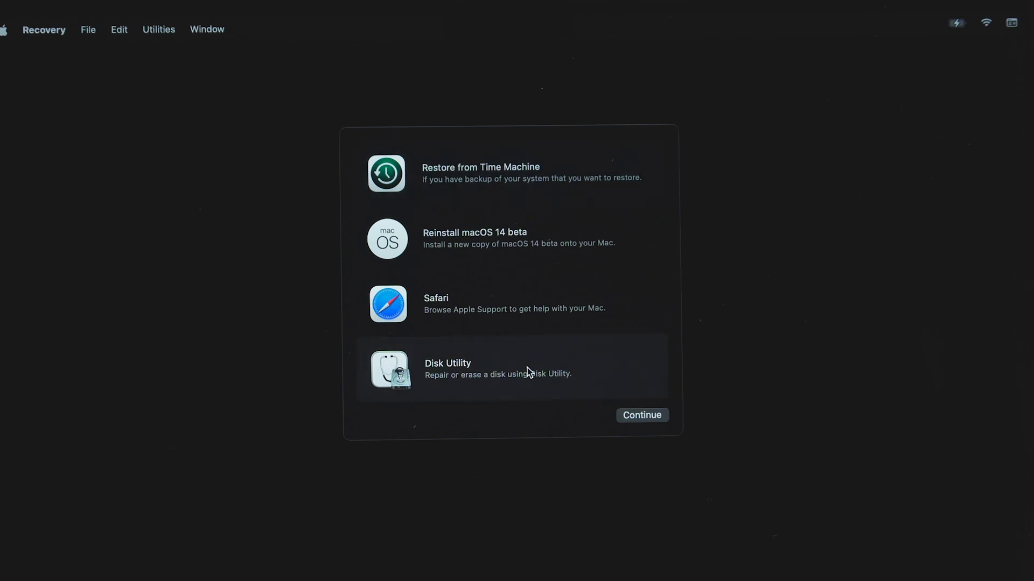
left_click(640, 414)
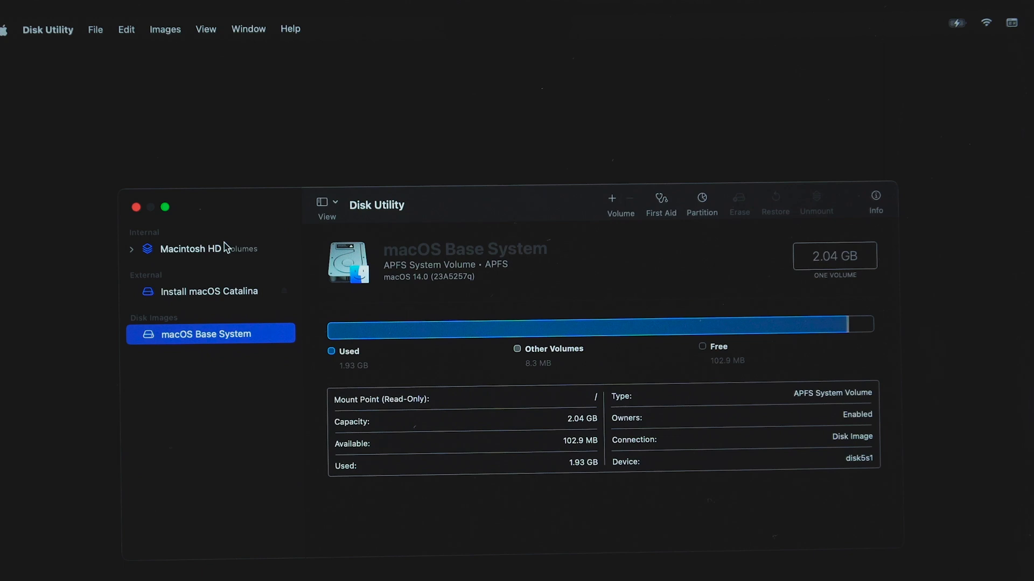
- Erase the Macintosh HD APFS volume group, then erase the whole Mac and restart
left_click(192, 249)
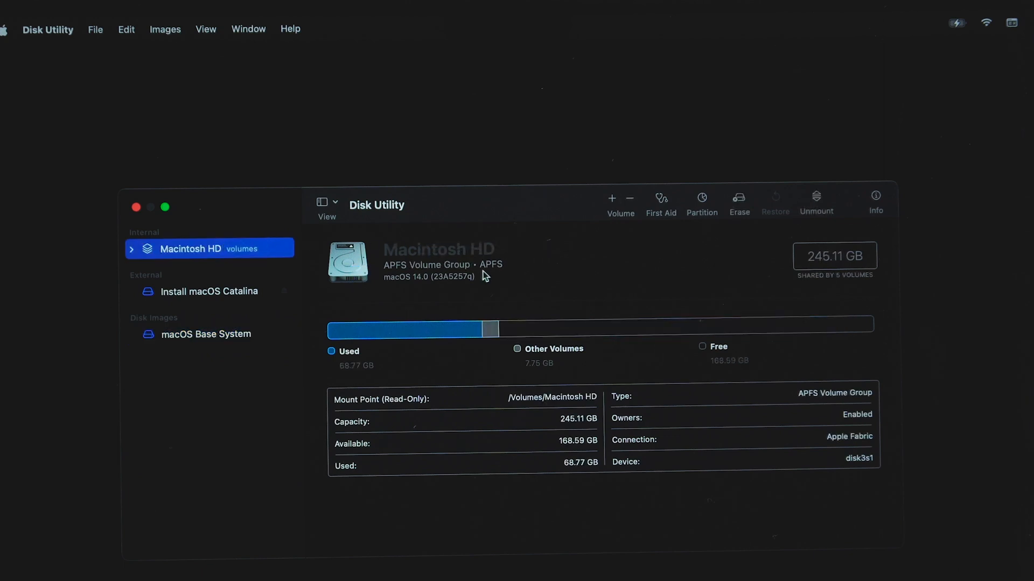
left_click(739, 201)
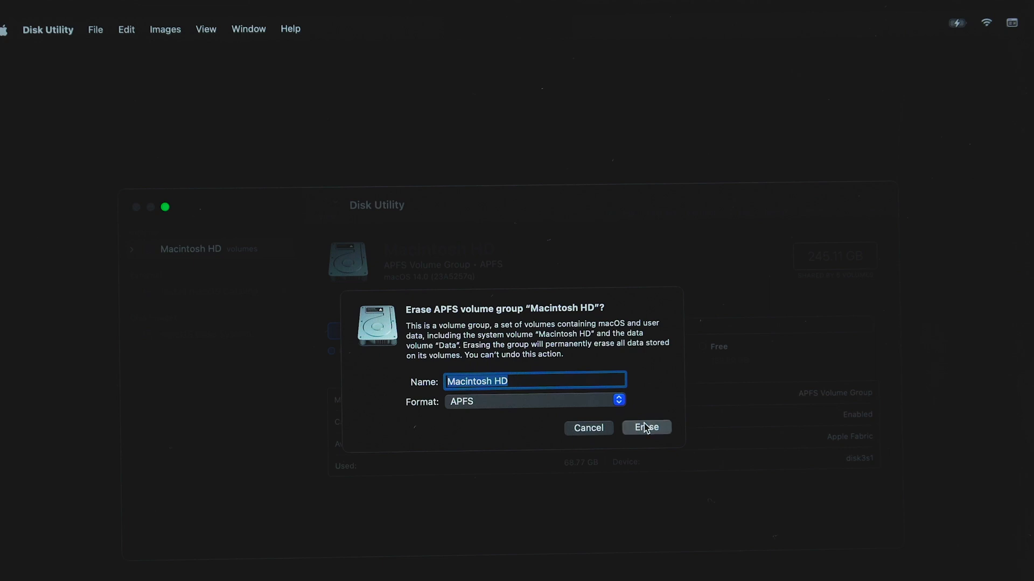
left_click(645, 427)
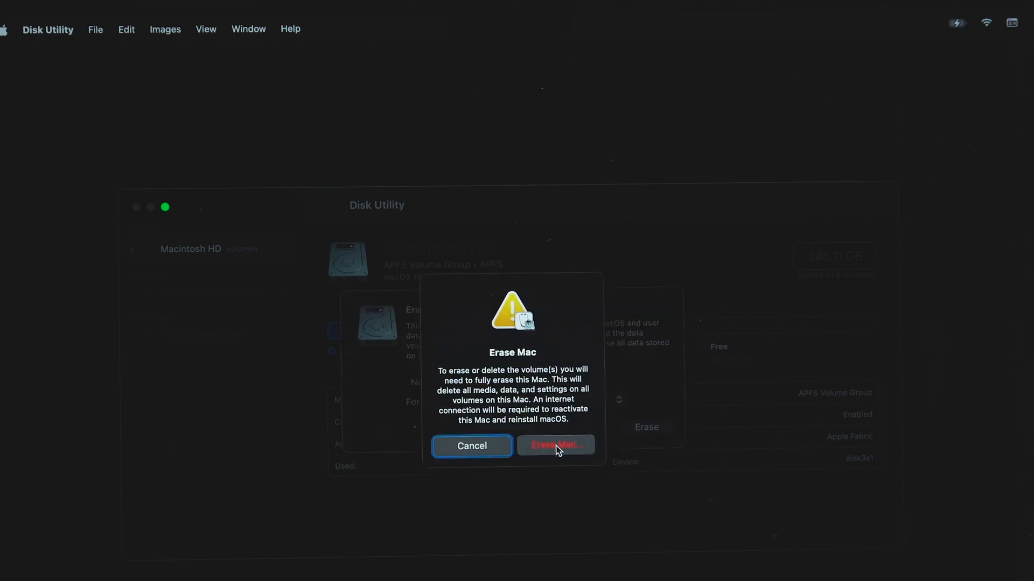
left_click(554, 445)
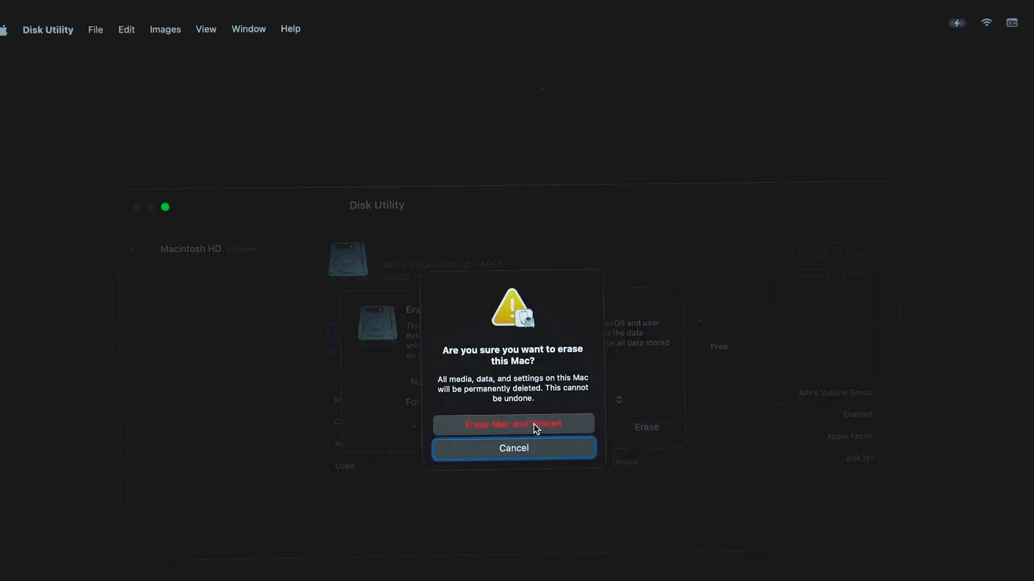
left_click(513, 424)
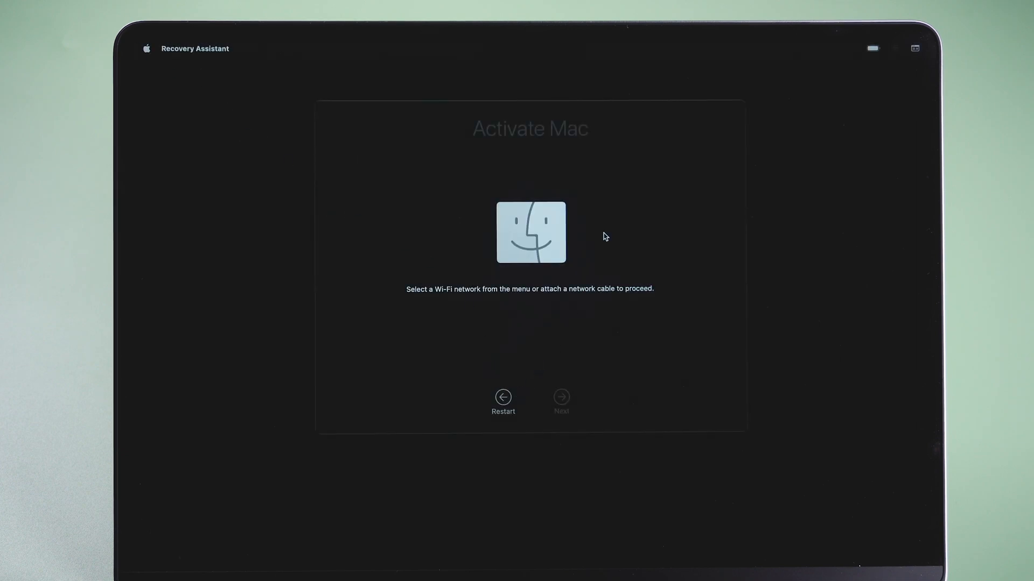
- Join the 'wireless' Wi-Fi network with its password so the Mac activates
left_click(894, 49)
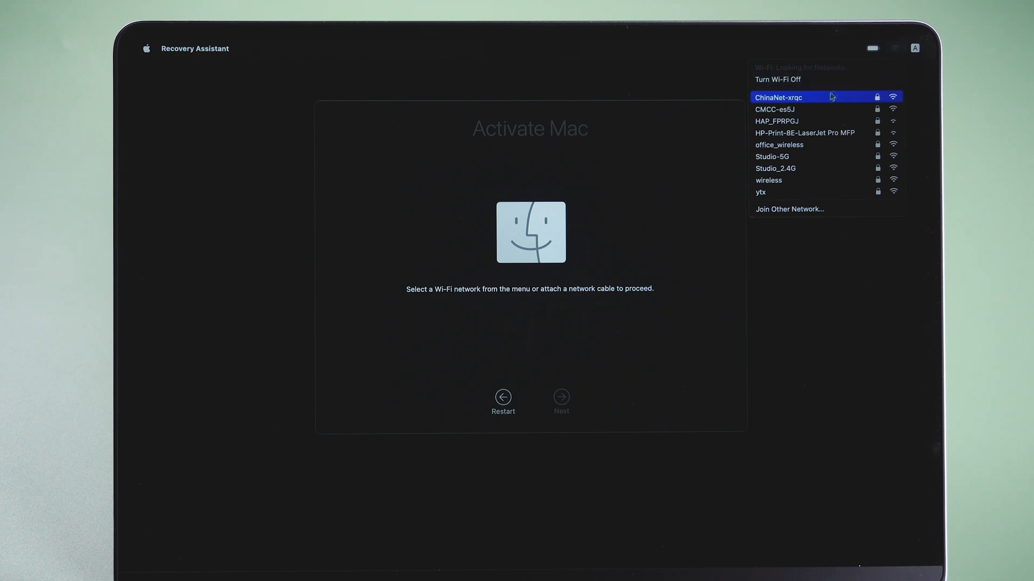
left_click(767, 180)
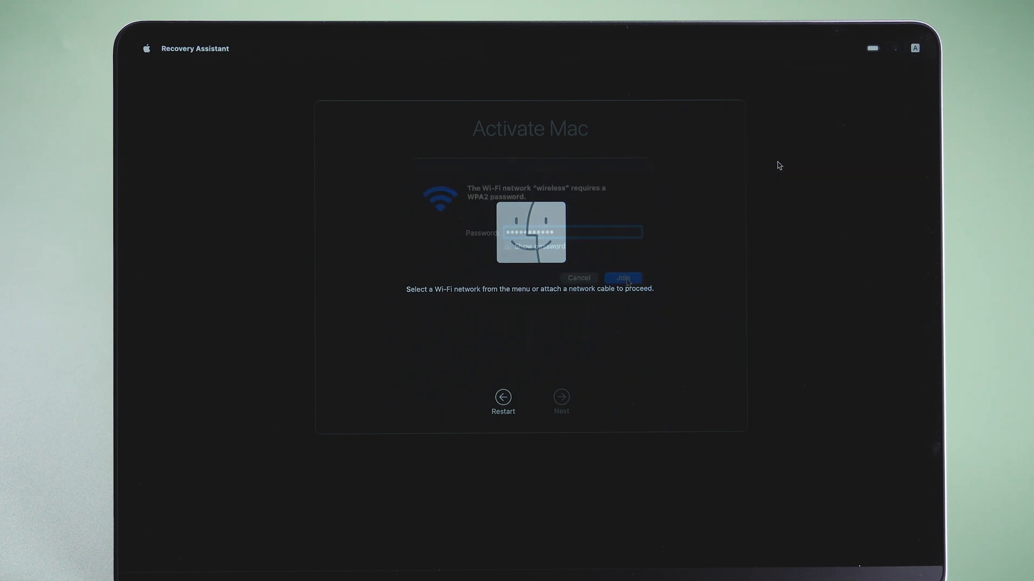
left_click(621, 278)
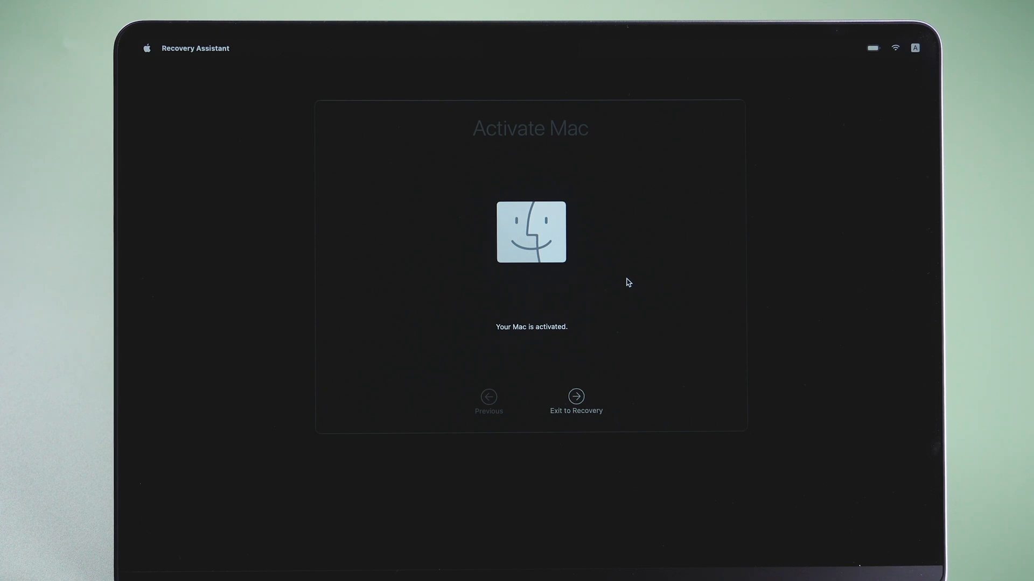
- Exit to Recovery and launch Reinstall macOS Ventura
left_click(575, 397)
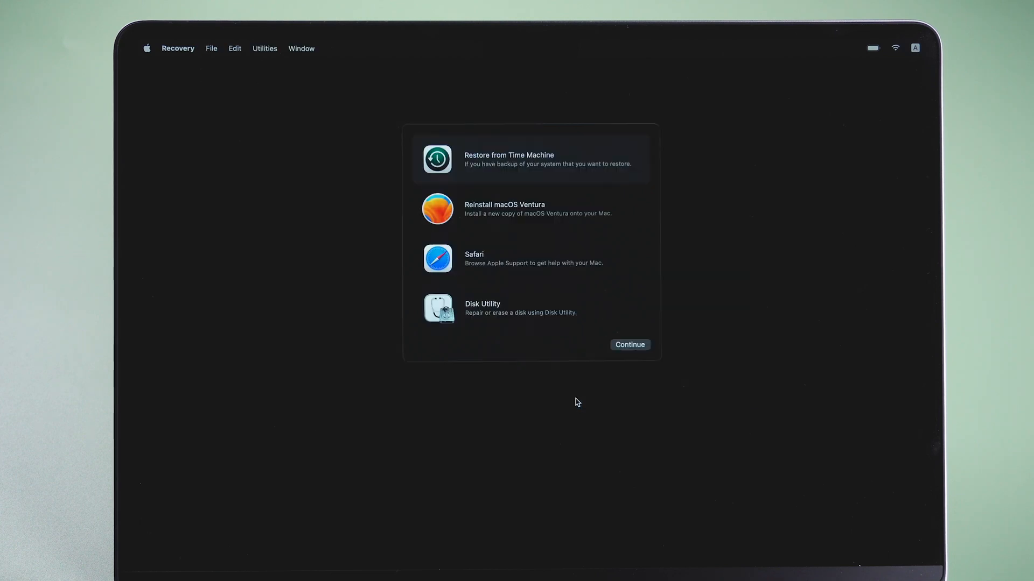
mouse_move(544, 337)
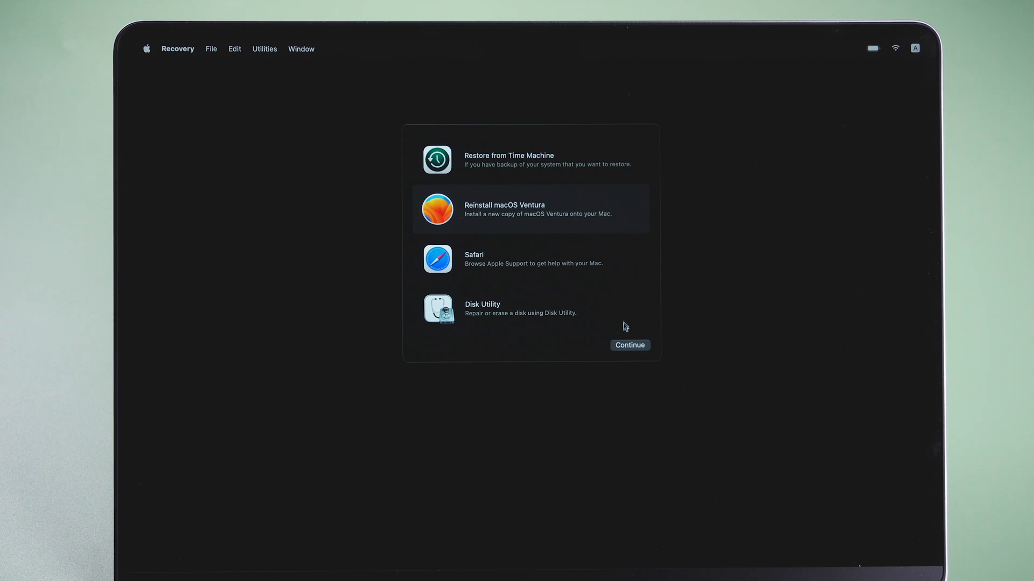
left_click(627, 344)
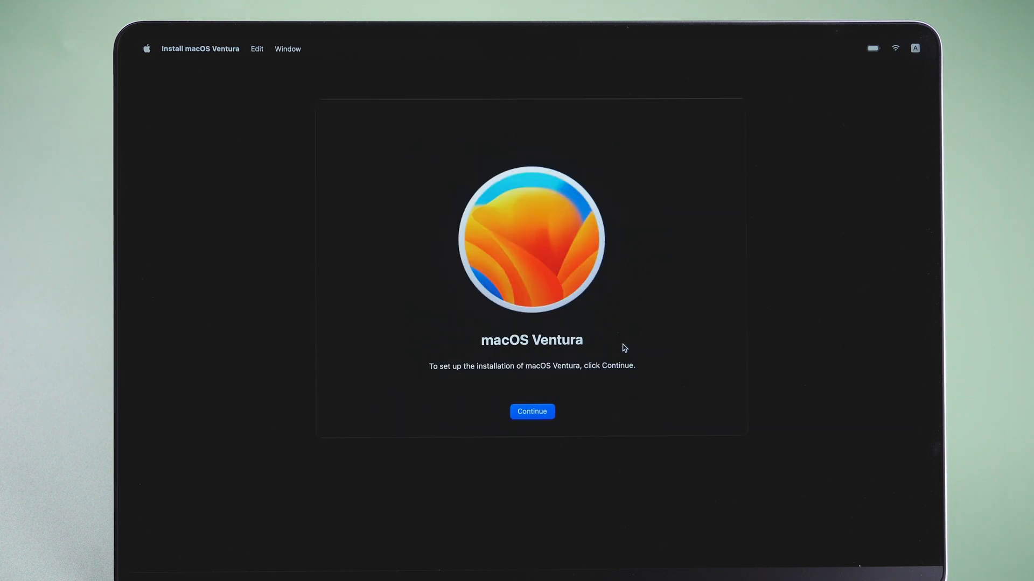
- Agree to the Ventura license and start installing onto Macintosh HD
left_click(531, 411)
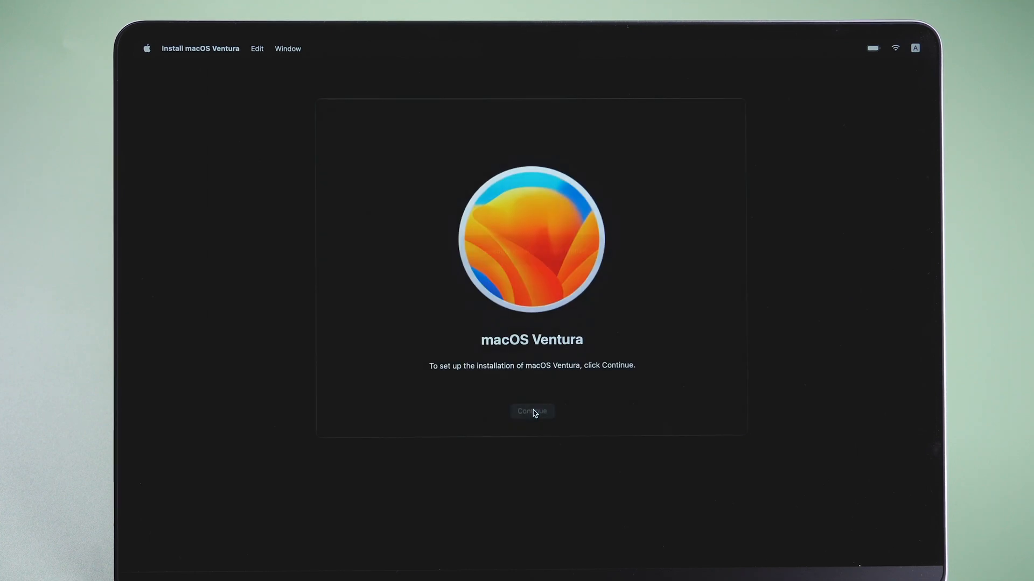
left_click(531, 410)
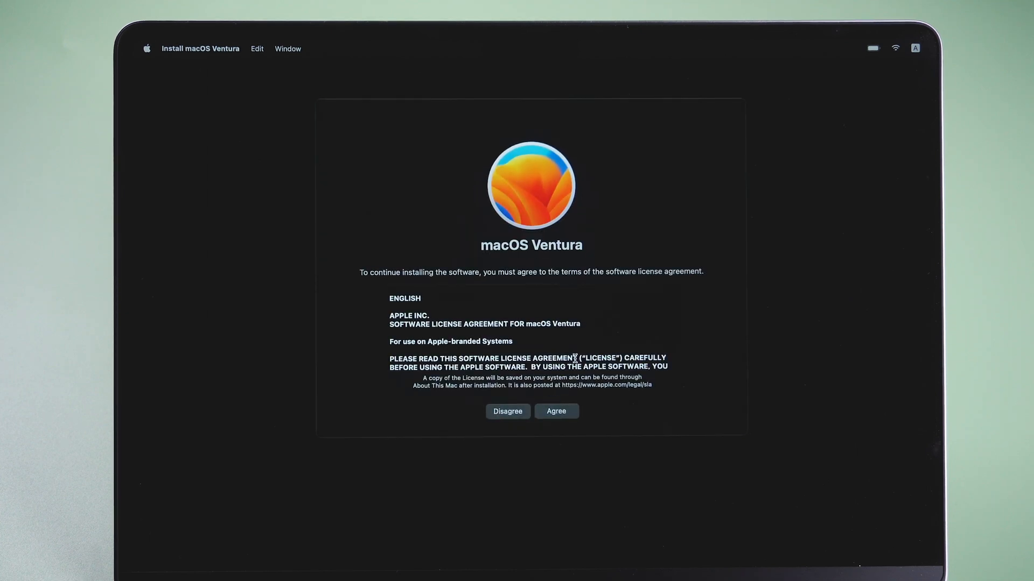
left_click(555, 411)
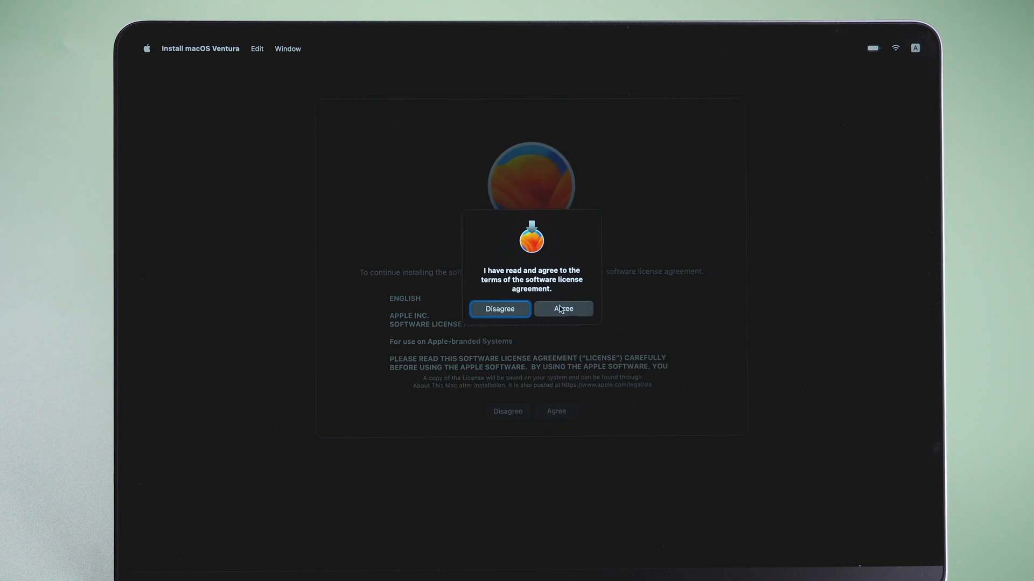
left_click(561, 309)
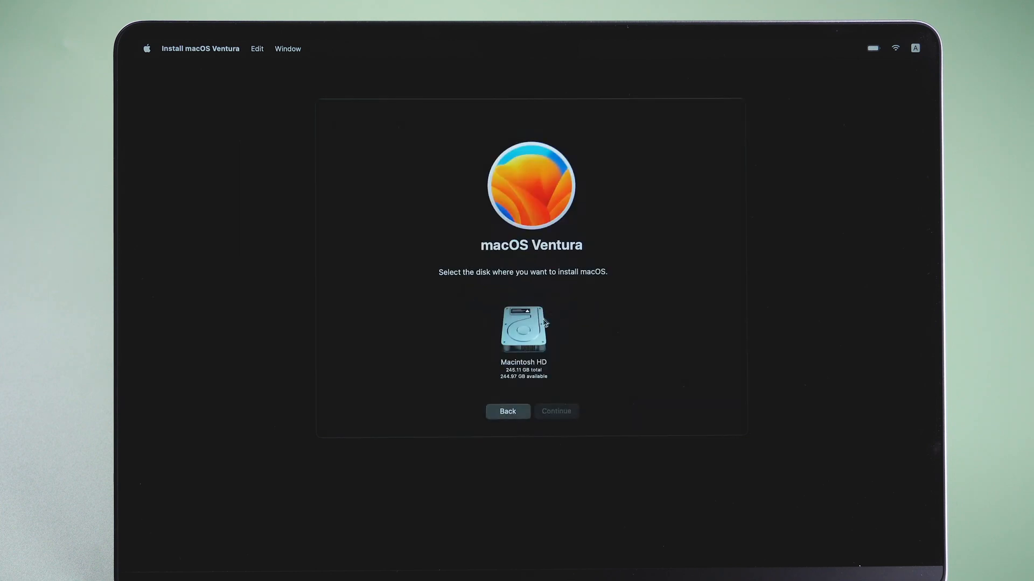
left_click(523, 329)
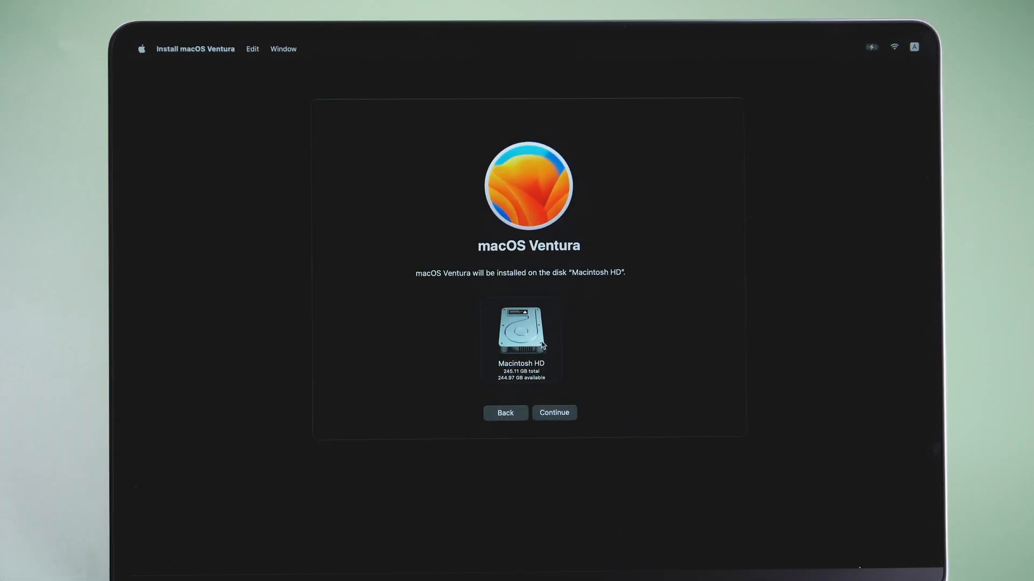
left_click(553, 412)
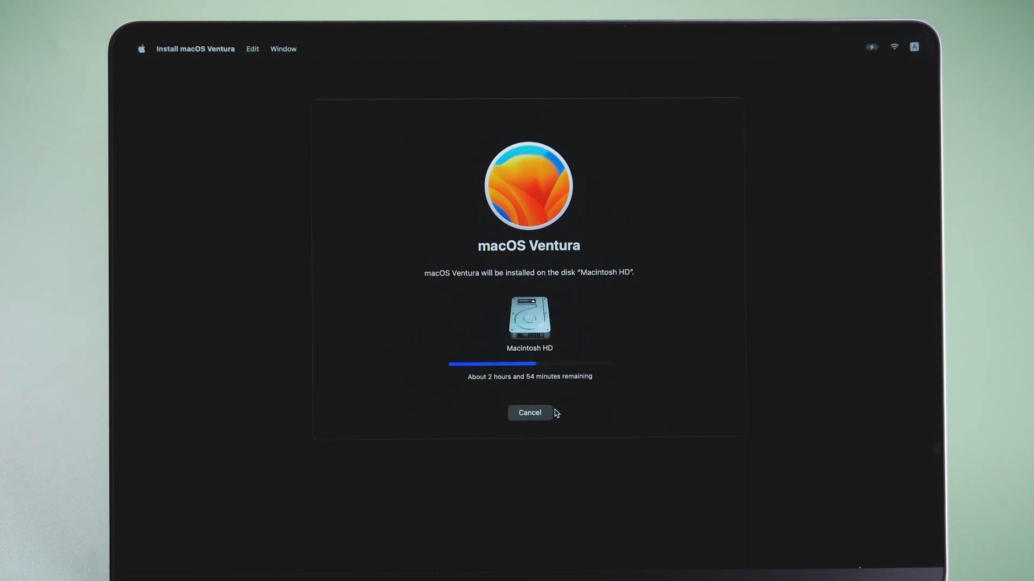
mouse_move(565, 401)
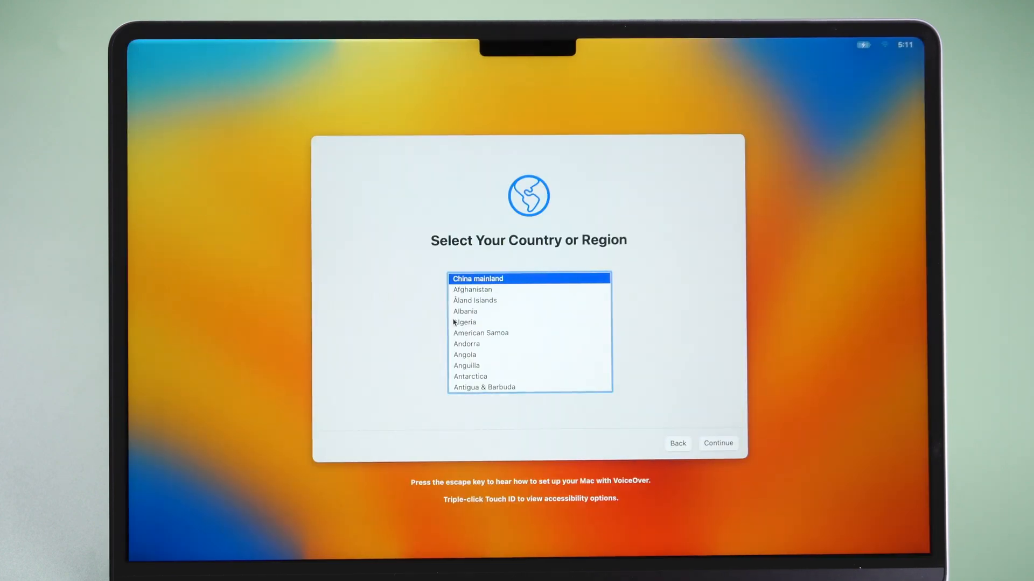
- Continue past Country or Region, Data & Privacy and Migration Assistant screens
left_click(718, 442)
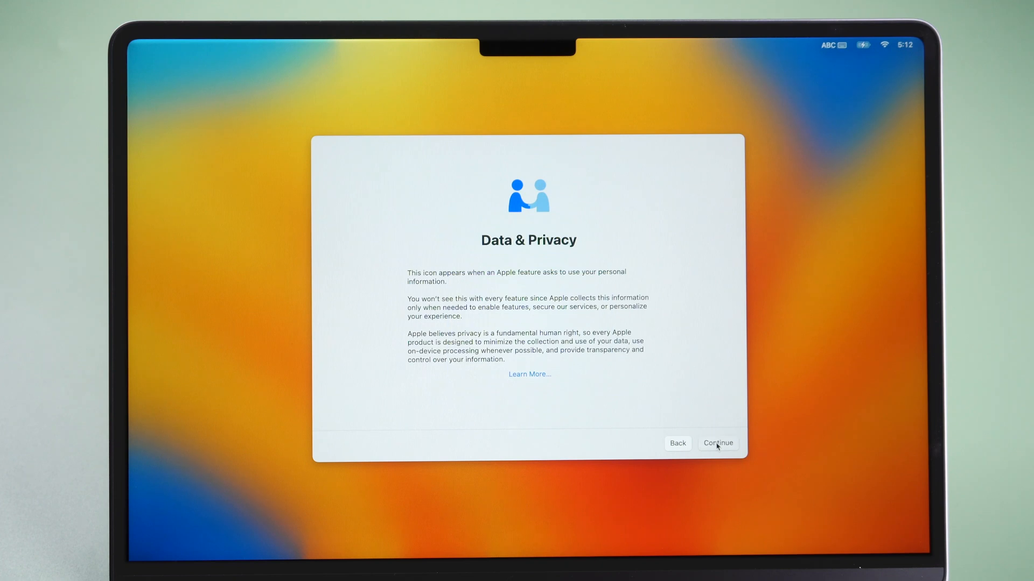
left_click(717, 443)
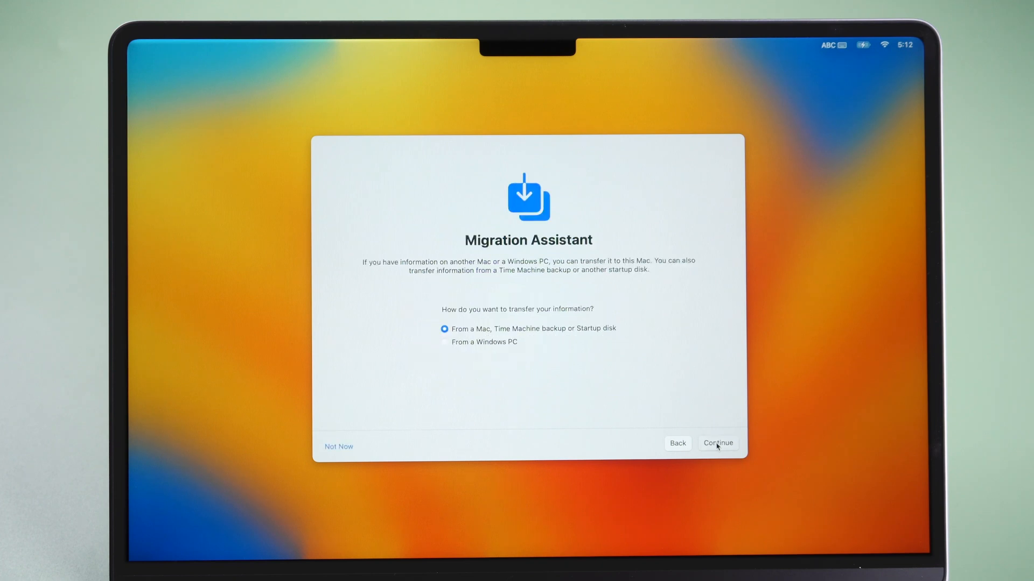
left_click(718, 442)
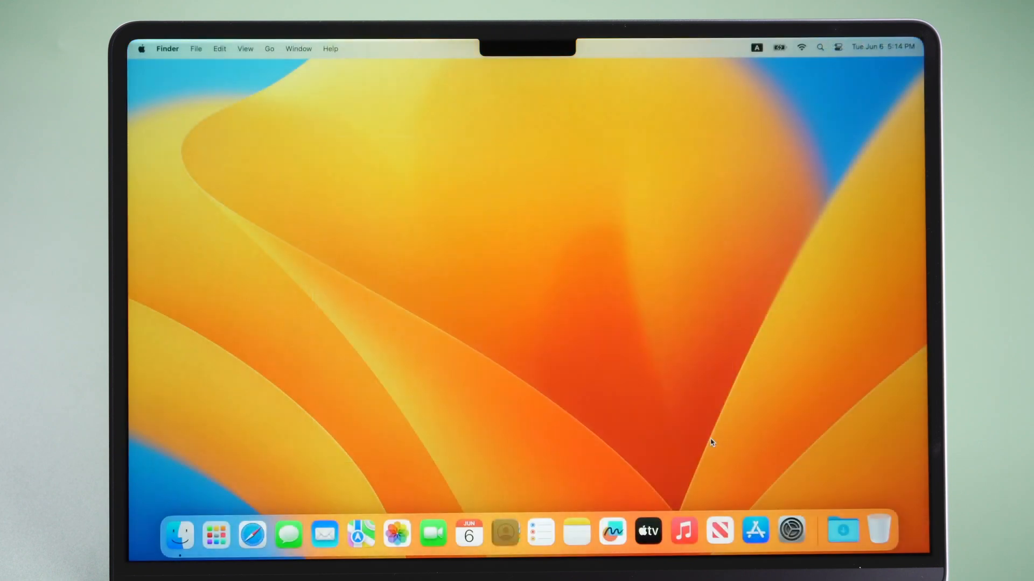
mouse_move(372, 210)
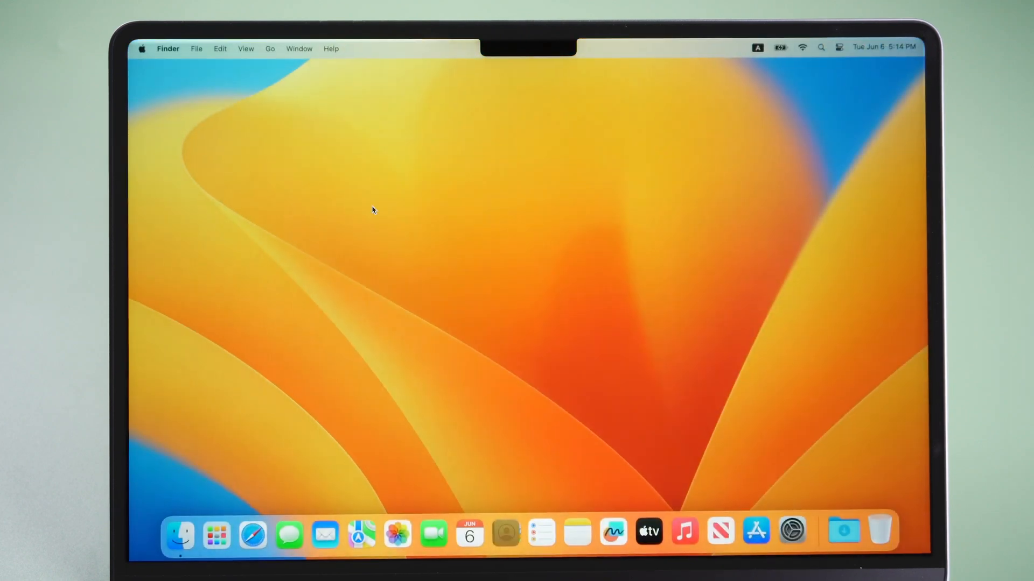
- Show About This Mac confirming MacBook Air M2, 16 GB, macOS Ventura 13.4
left_click(142, 48)
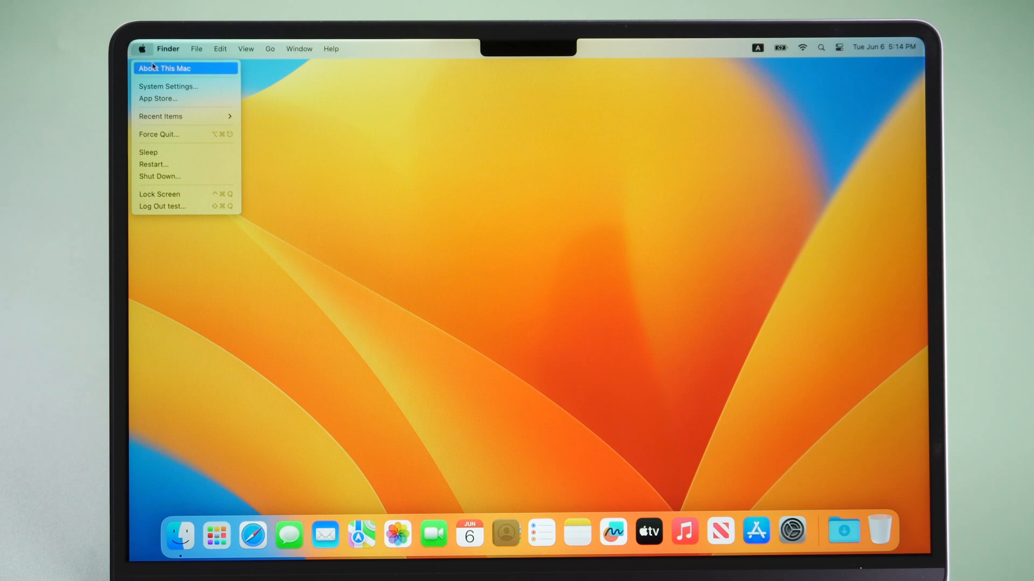
left_click(165, 68)
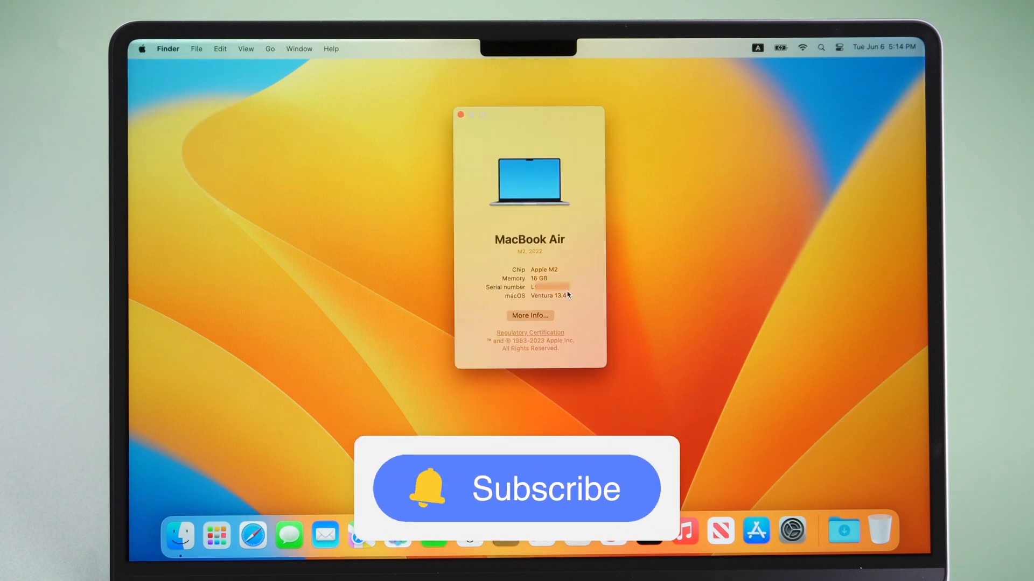